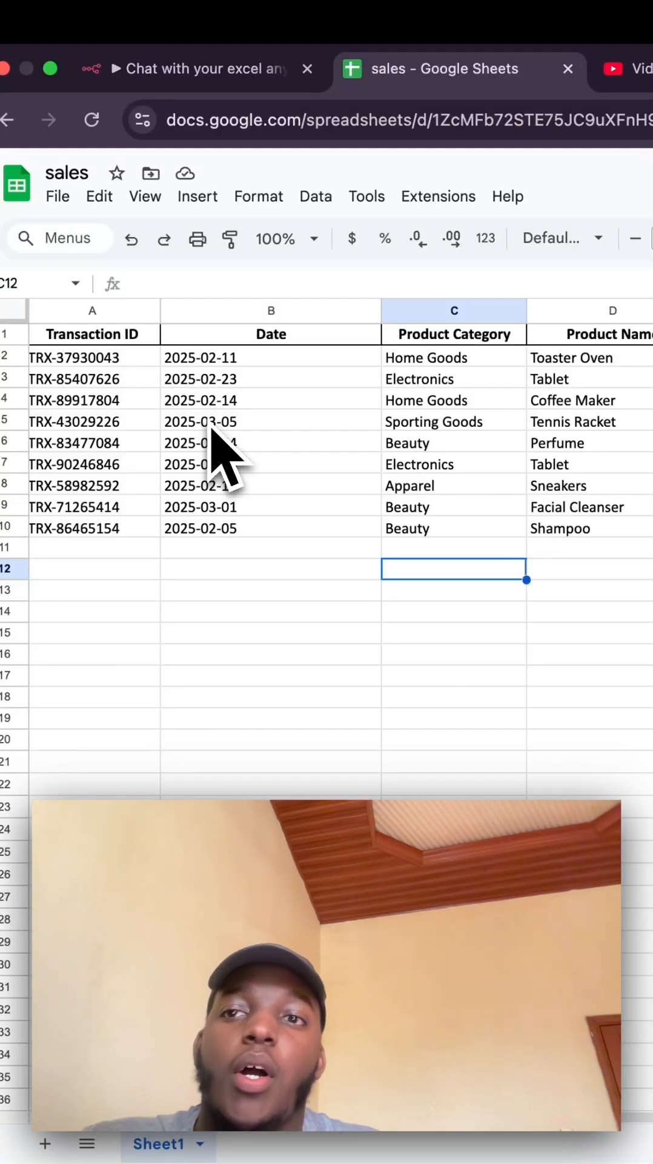
pyautogui.moveTo(278, 475)
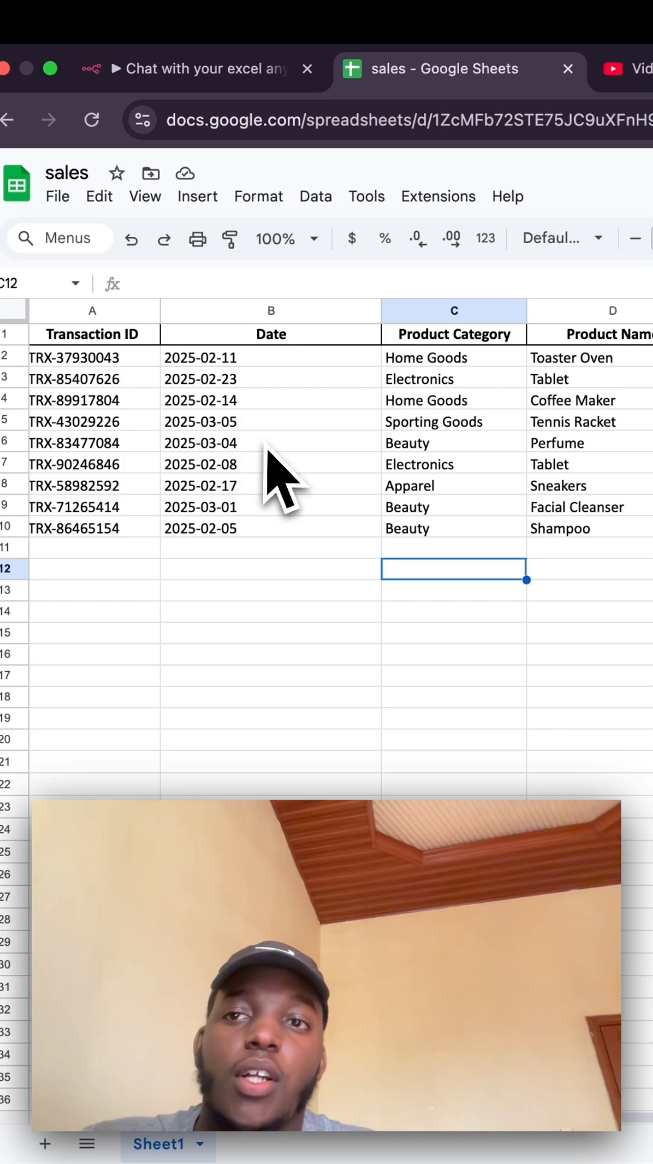
pyautogui.moveTo(141, 416)
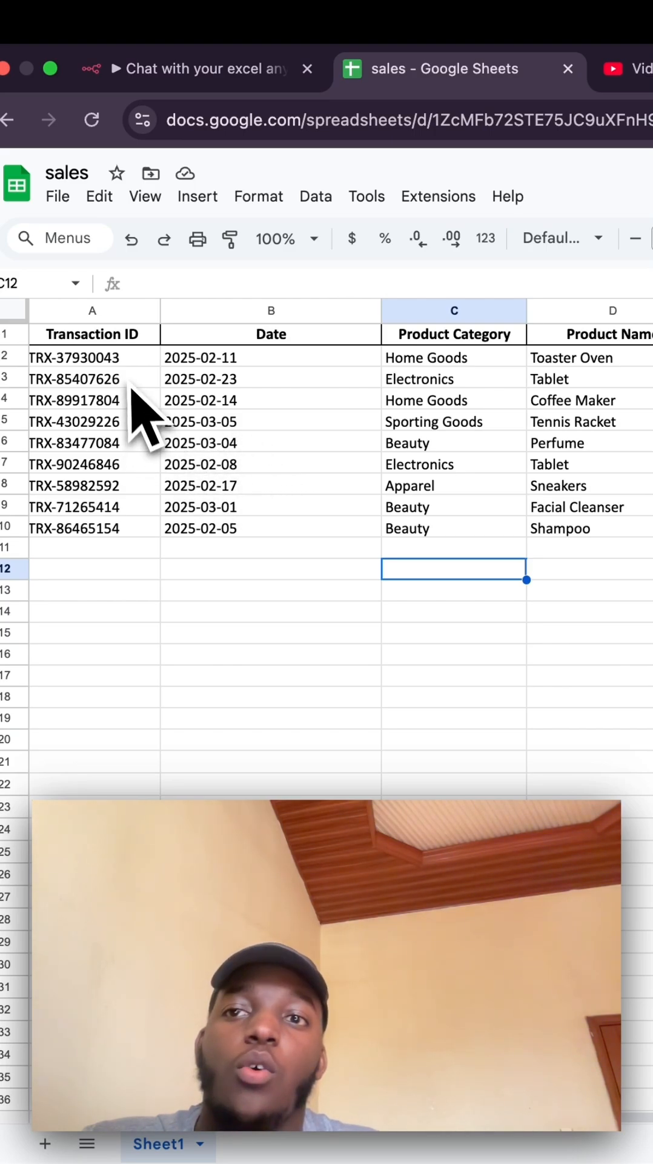
pyautogui.moveTo(587, 438)
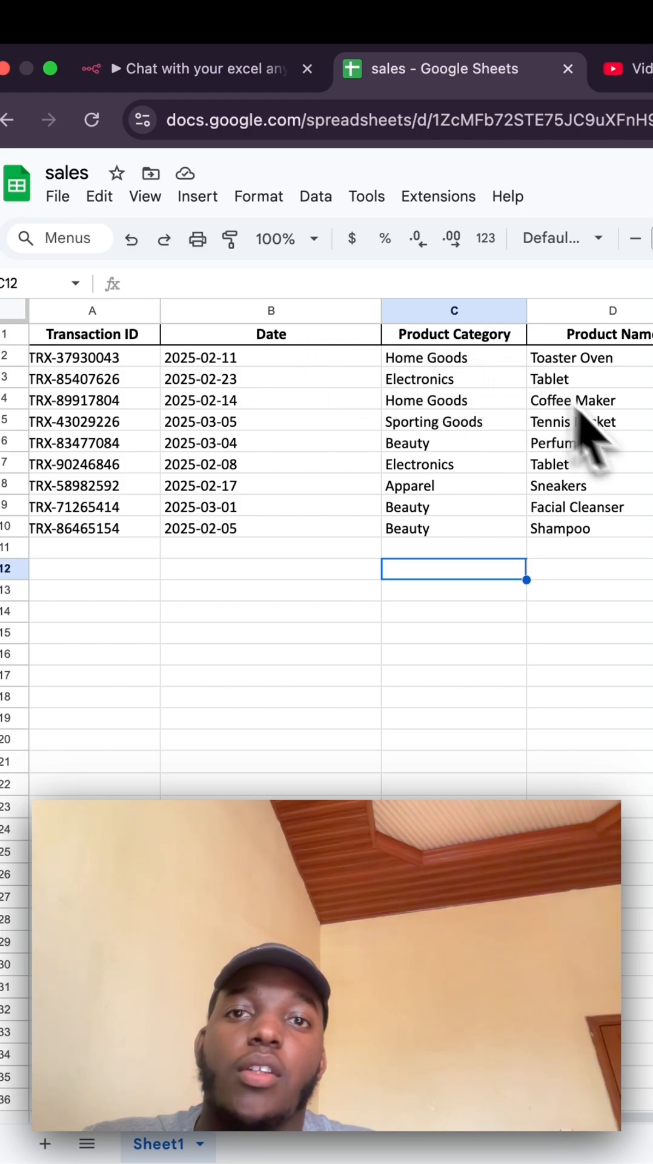
# Scroll through the Generate Queries output to view the CREATE TABLE and INSERT statements.
pyautogui.hscroll(3)
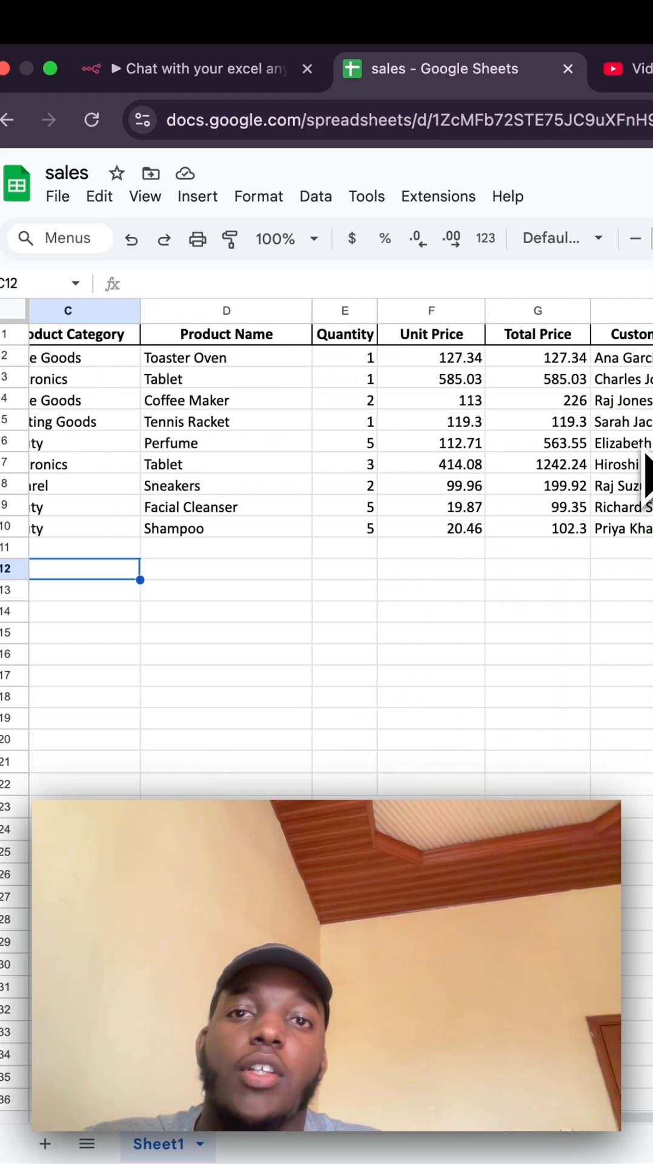
pyautogui.hscroll(3)
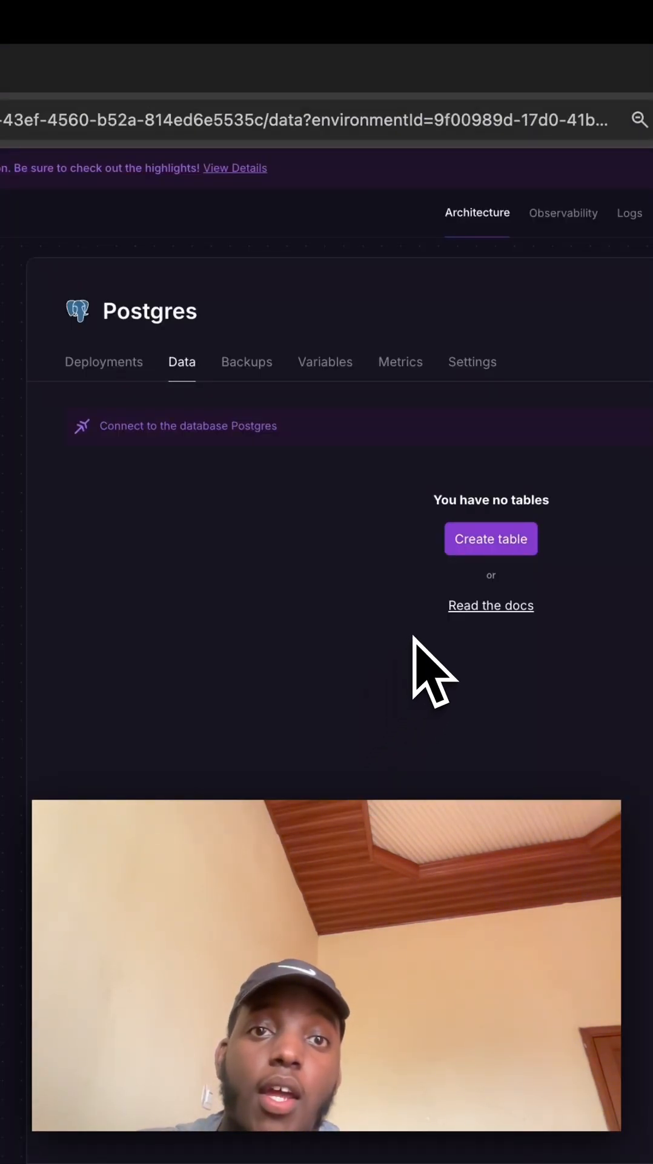
pyautogui.moveTo(426, 631)
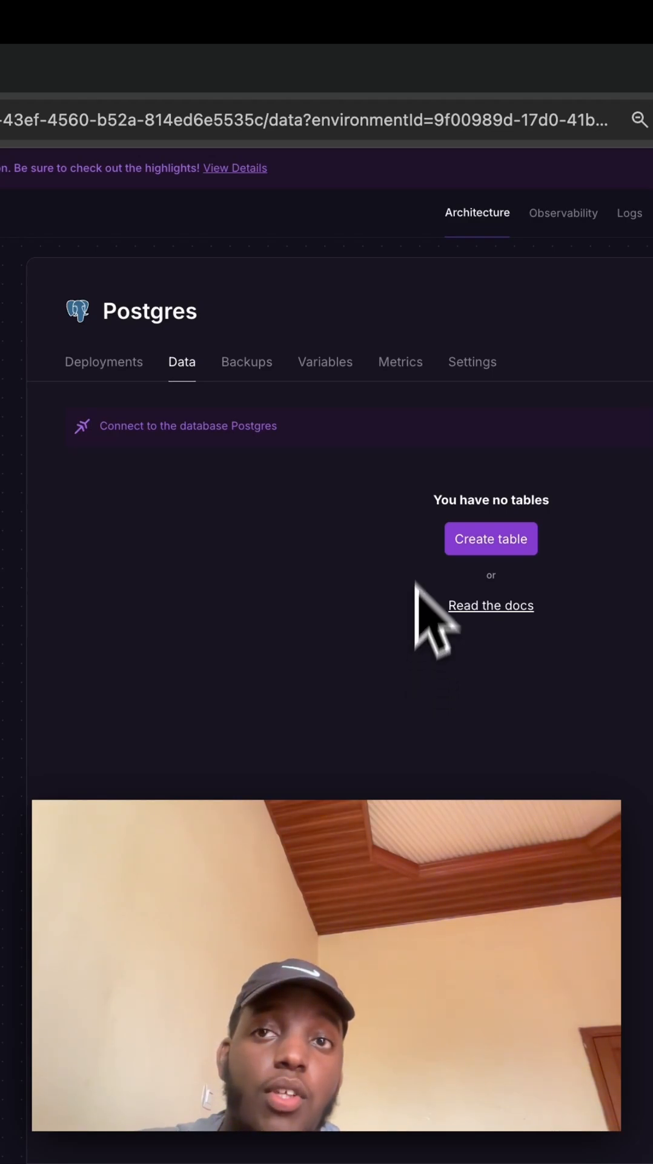
pyautogui.moveTo(475, 541)
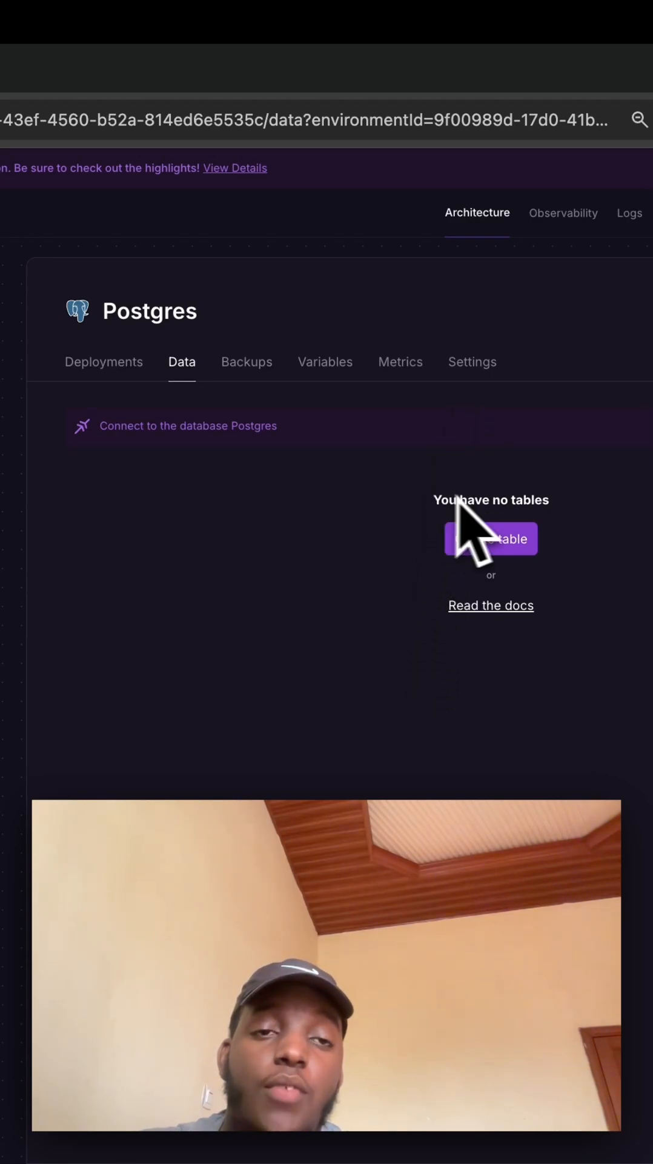
pyautogui.moveTo(583, 627)
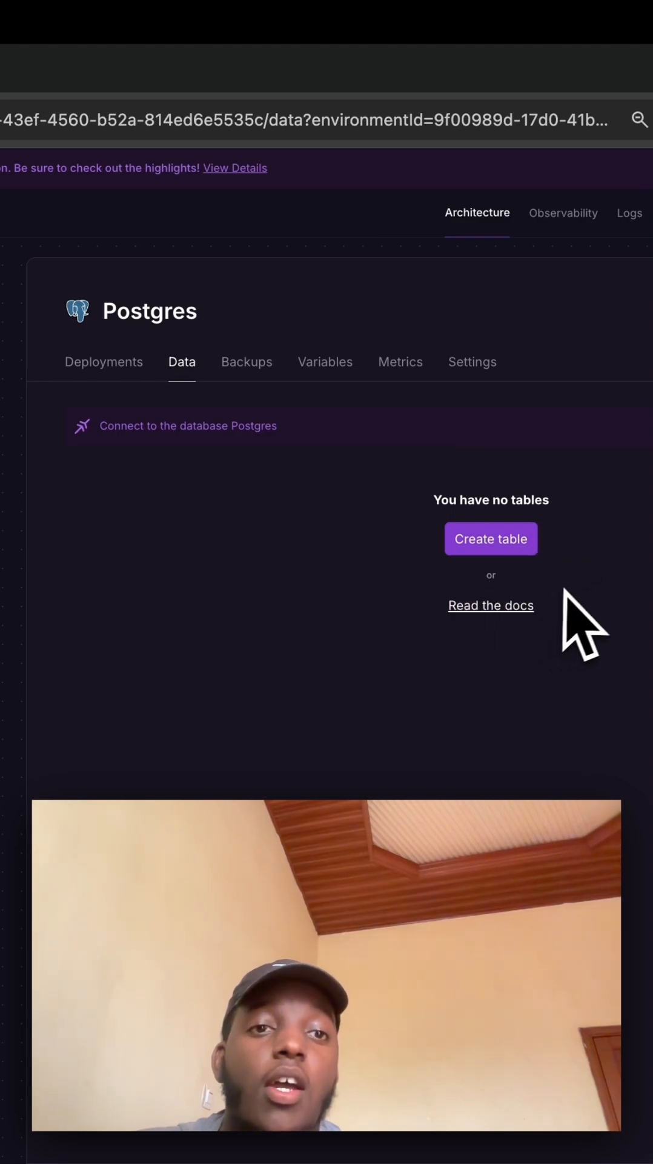
pyautogui.moveTo(527, 631)
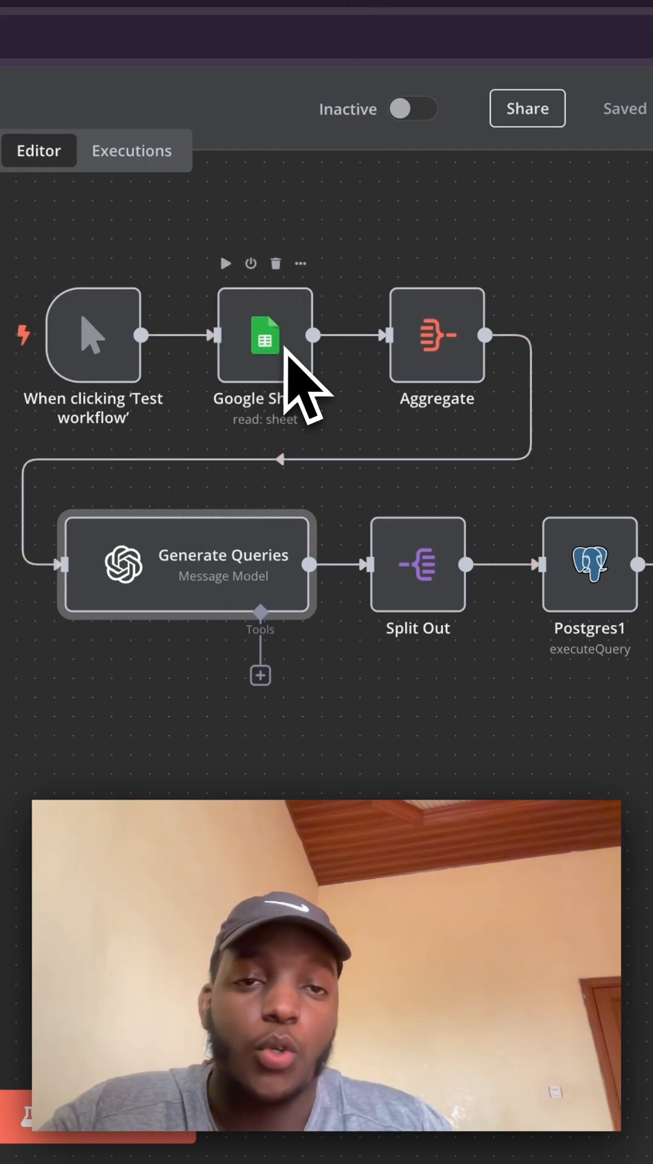
pyautogui.moveTo(297, 393)
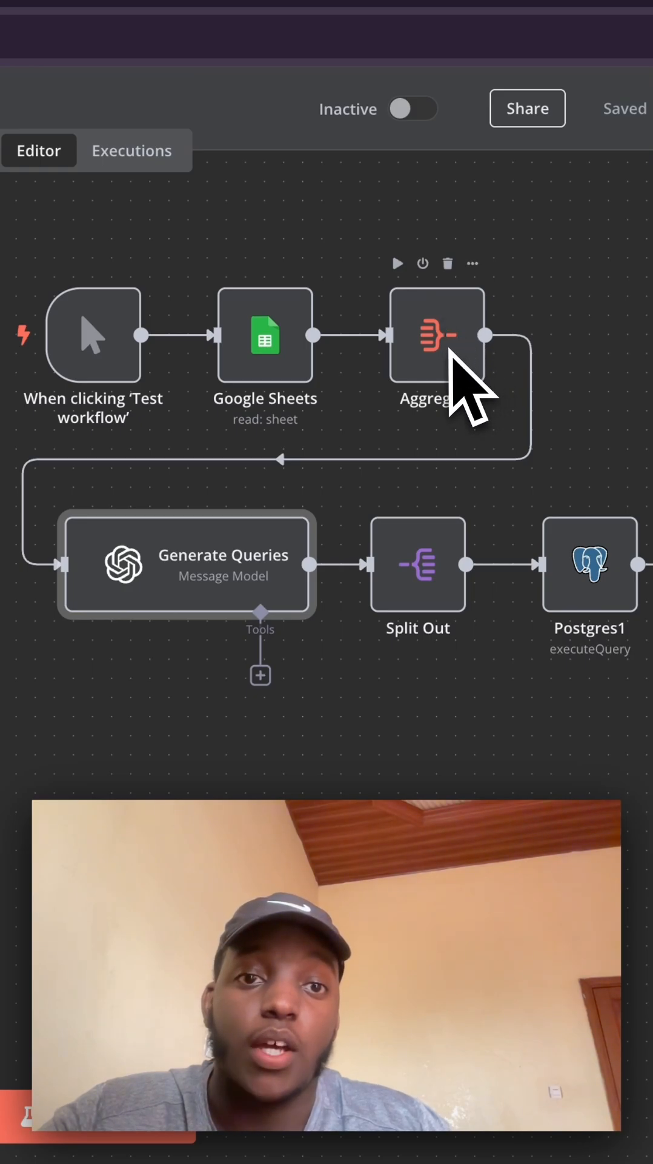
pyautogui.moveTo(278, 594)
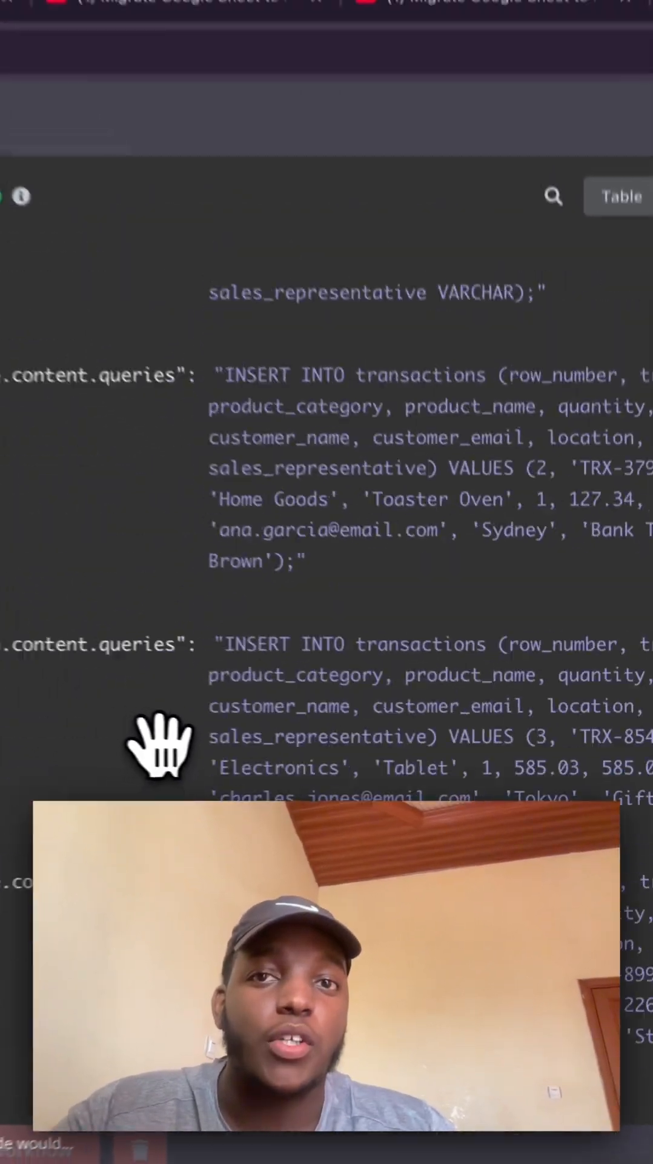
pyautogui.scroll(-3)
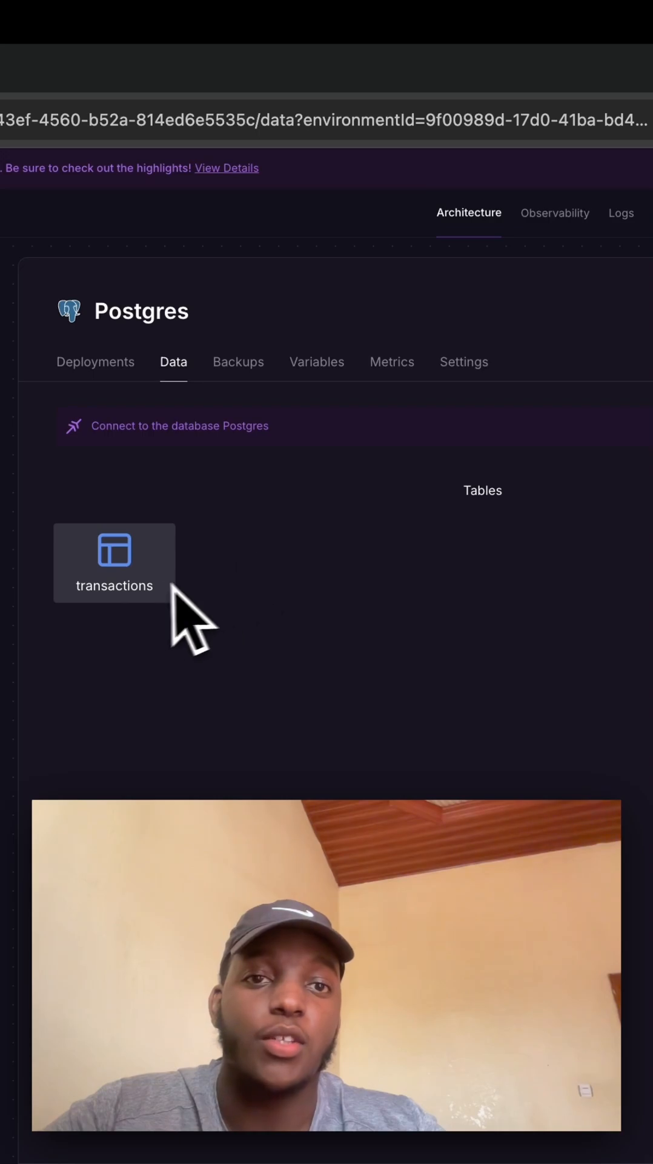
# Open the transactions table tile in Railway Postgres to show the imported sales rows.
pyautogui.click(114, 563)
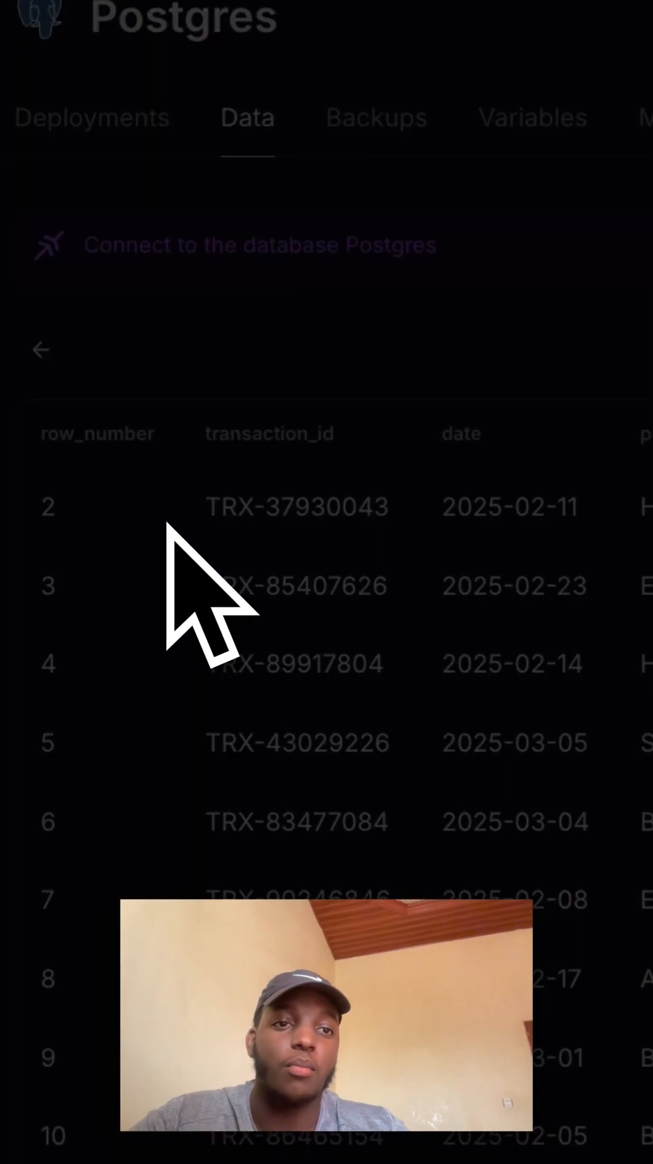